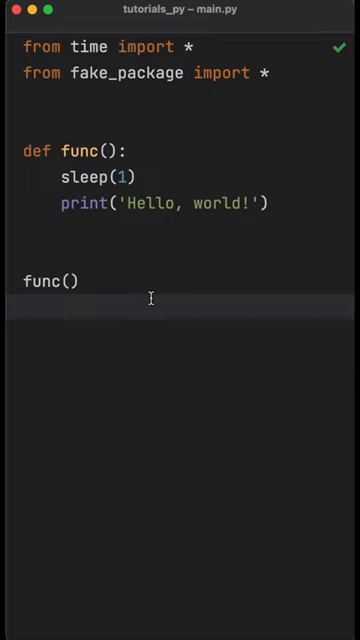
left_click(40, 280)
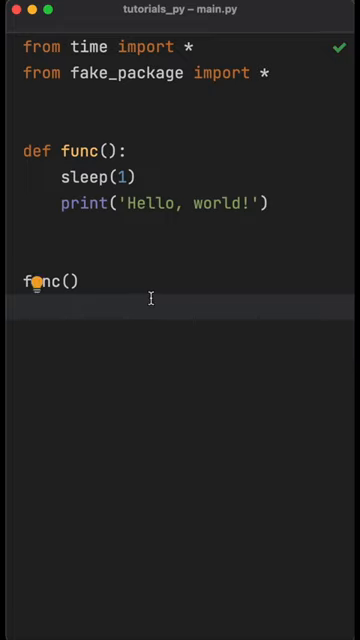